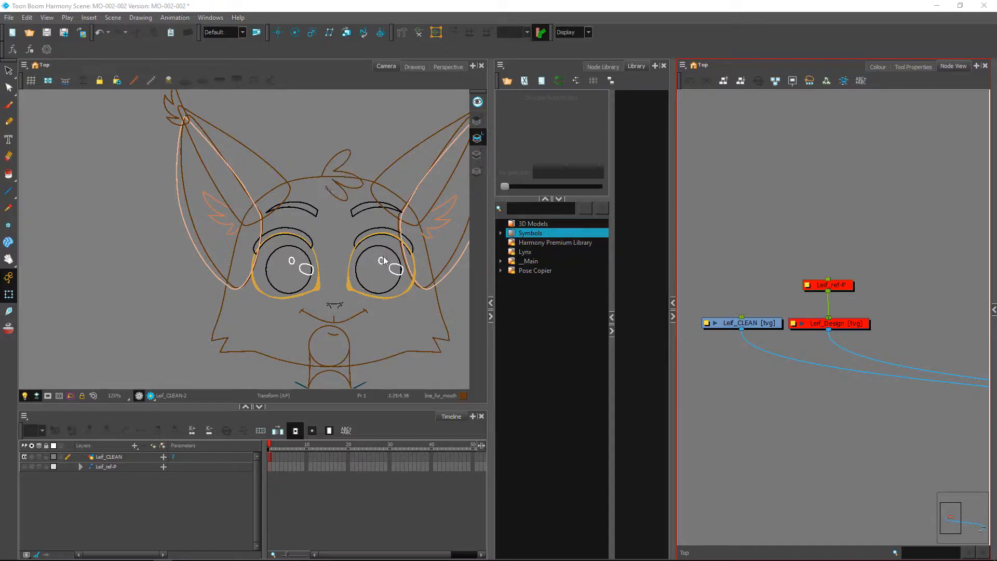
- Zoom out in the Camera view to see the whole Leif character over the coloured design reference
scroll("down", 3)
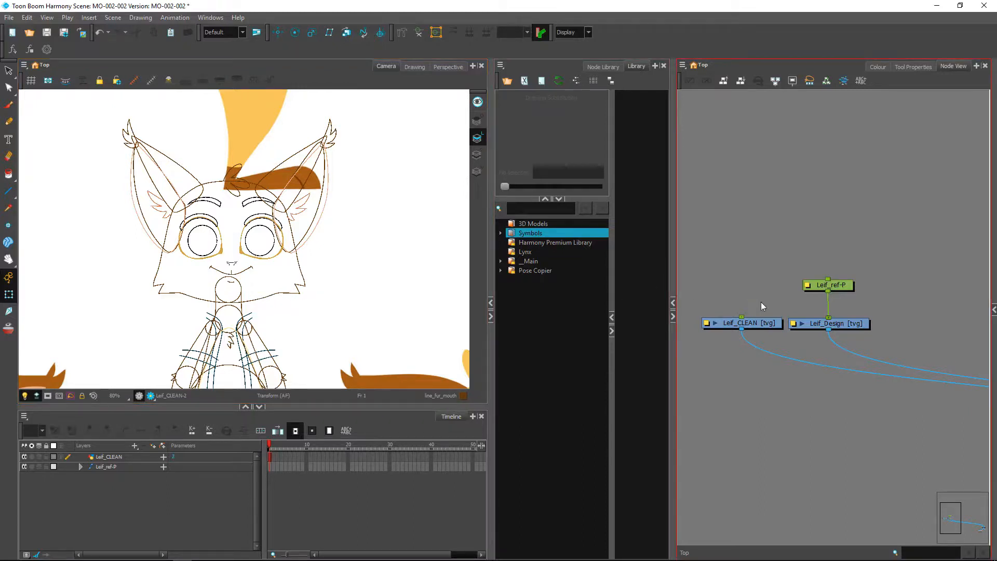
- Disable the Leif_Design and Leif_ref-P nodes so only the line drawing remains visible
left_click(834, 324)
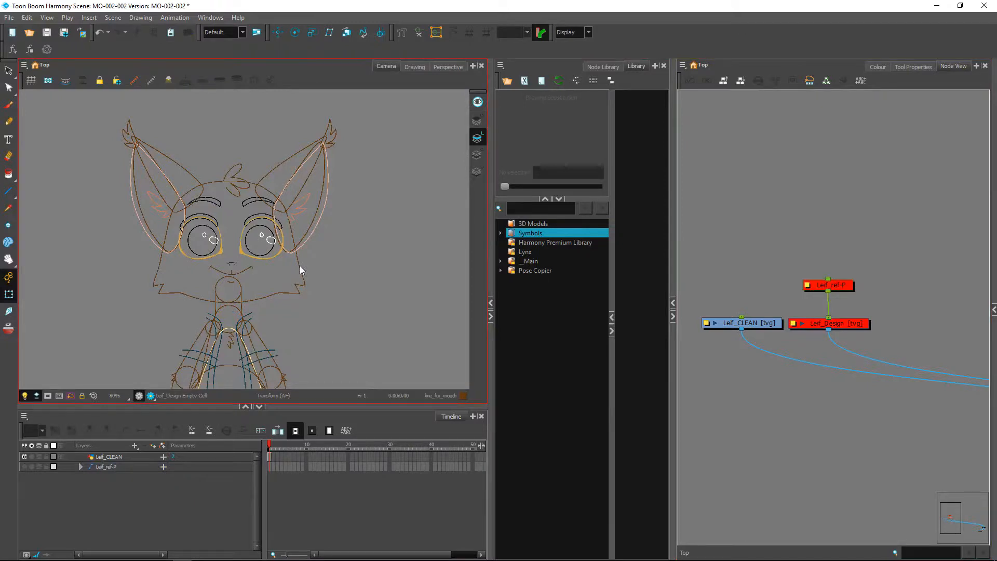
mouse_move(299, 261)
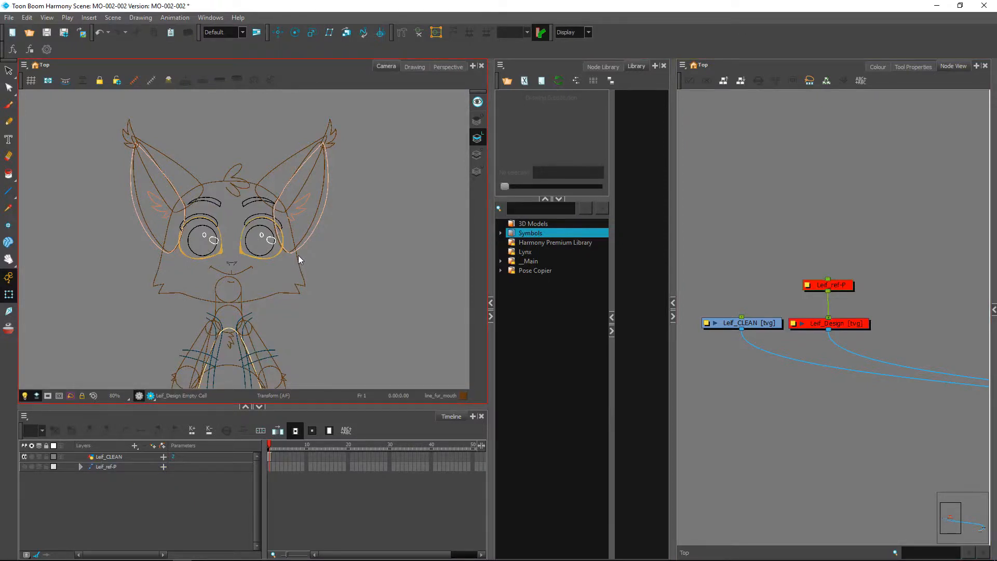
mouse_move(200, 372)
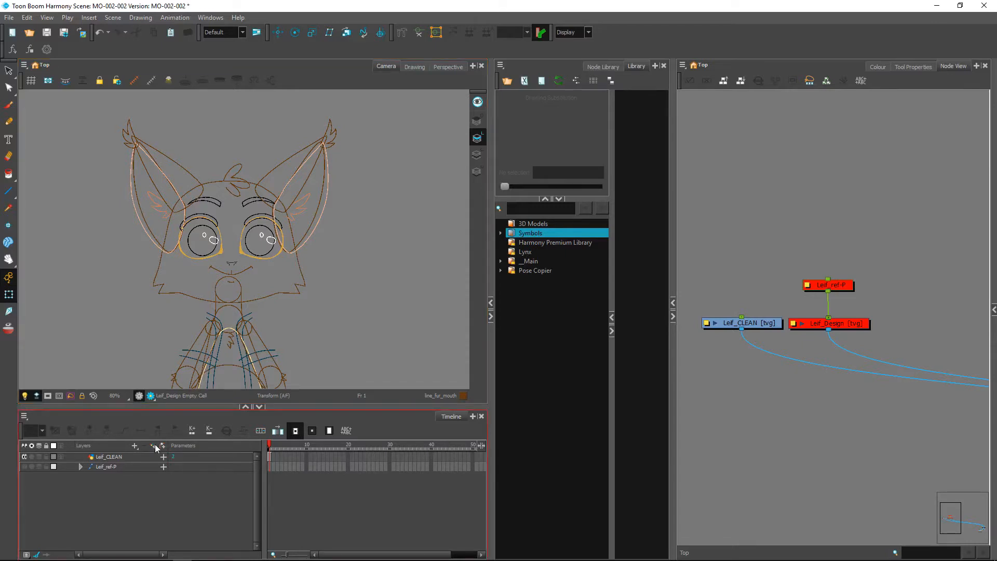
mouse_move(153, 449)
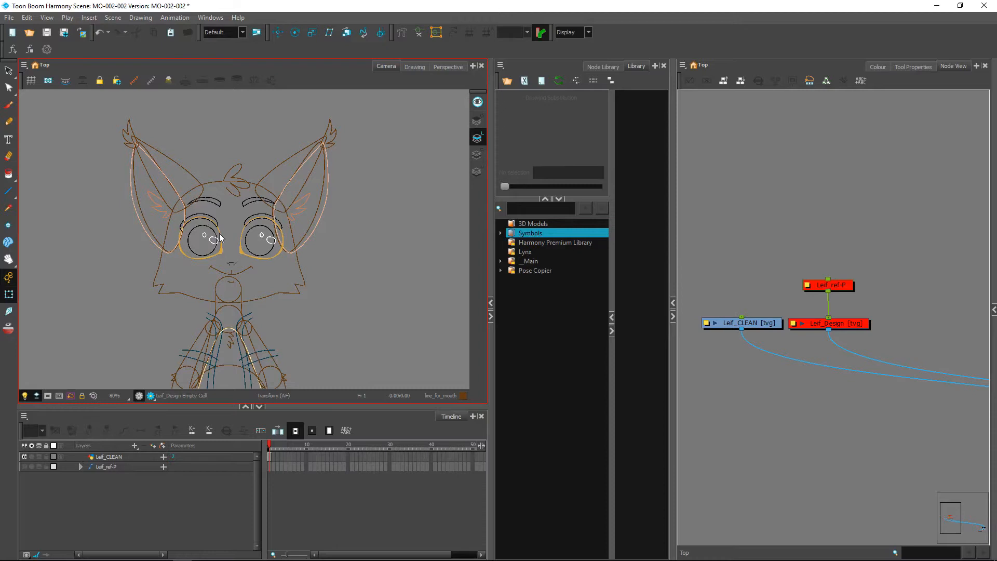
mouse_move(223, 247)
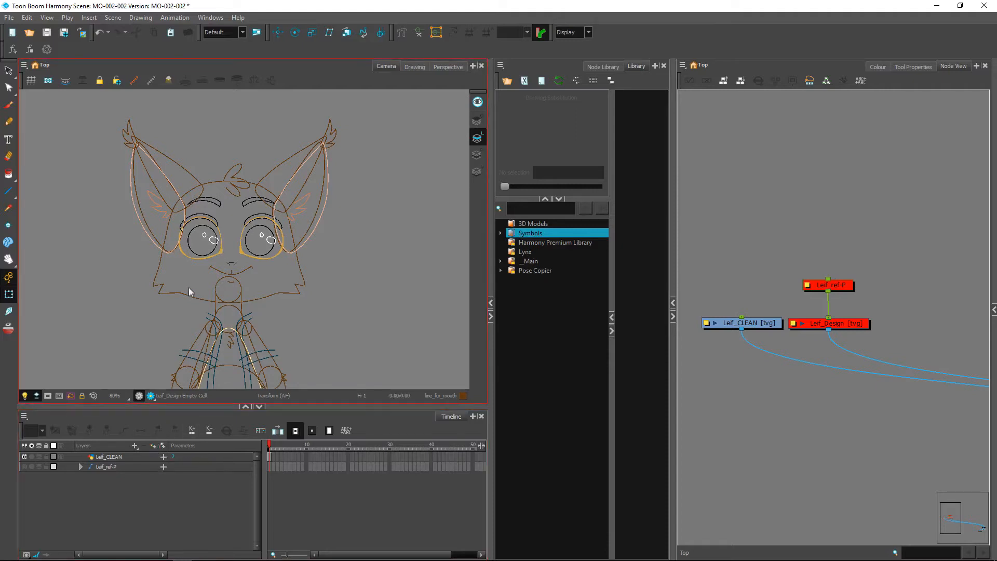
mouse_move(189, 222)
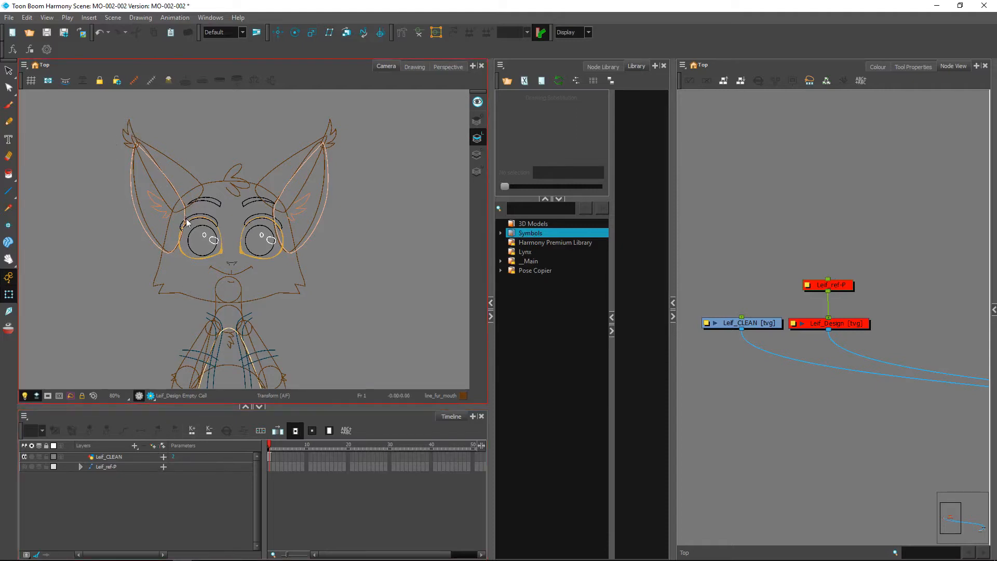
mouse_move(185, 240)
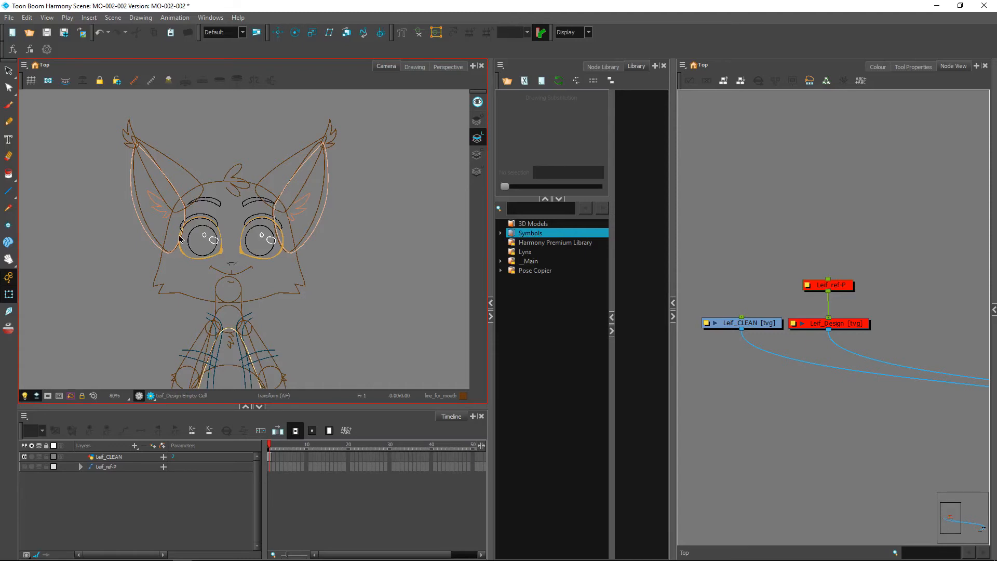
mouse_move(215, 248)
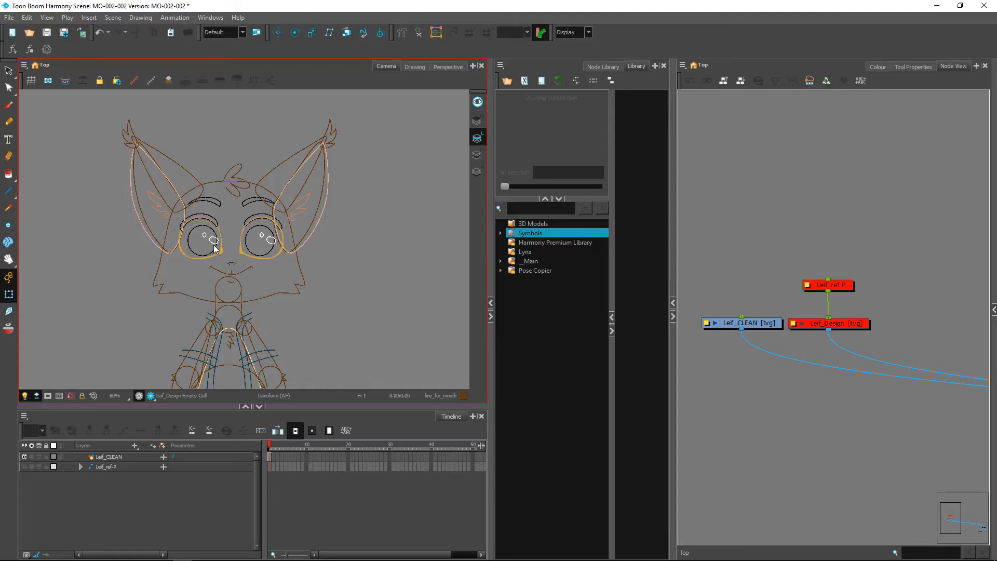